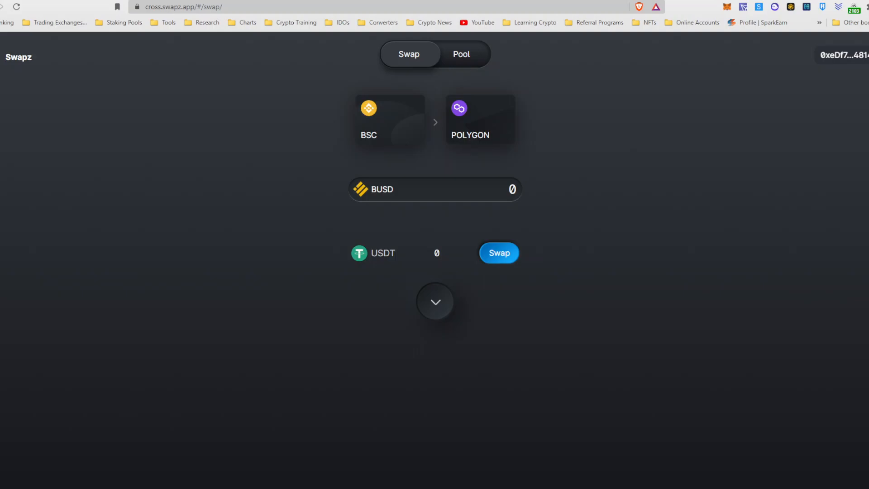
- Enter 5000 BUSD on the BSC-to-Polygon swap, quoting about 4980 USDT
left_click(390, 119)
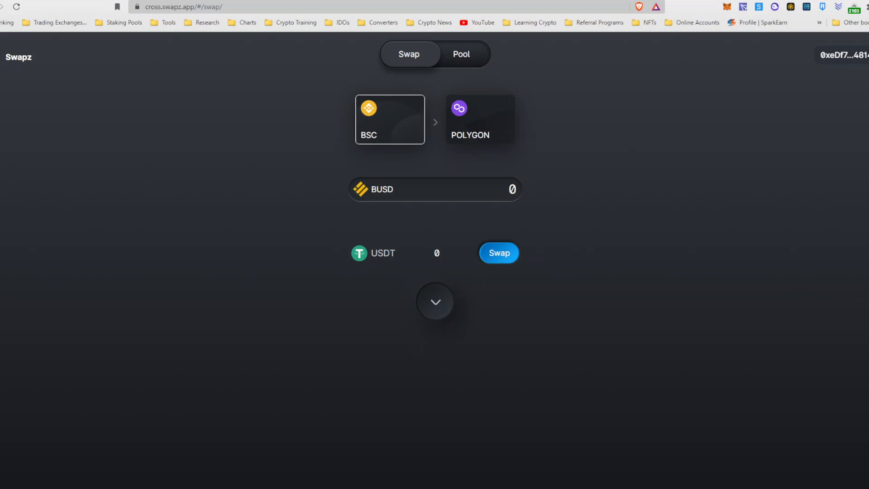
left_click(480, 118)
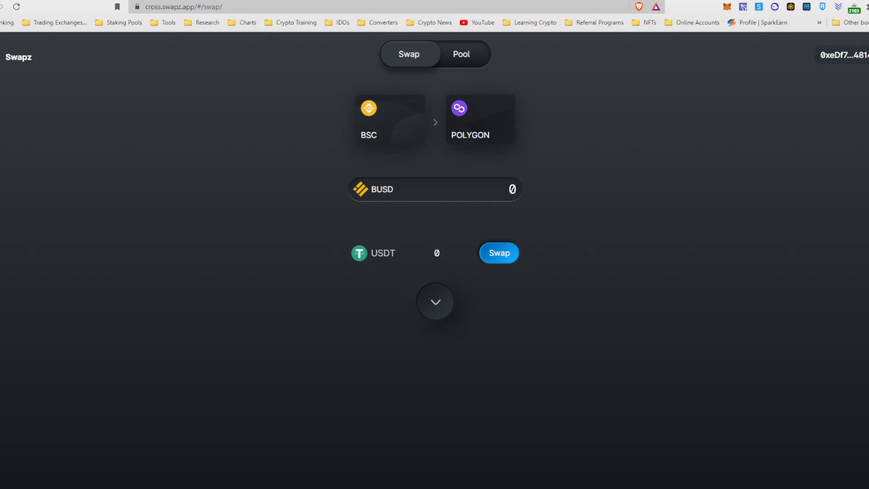
type("5000")
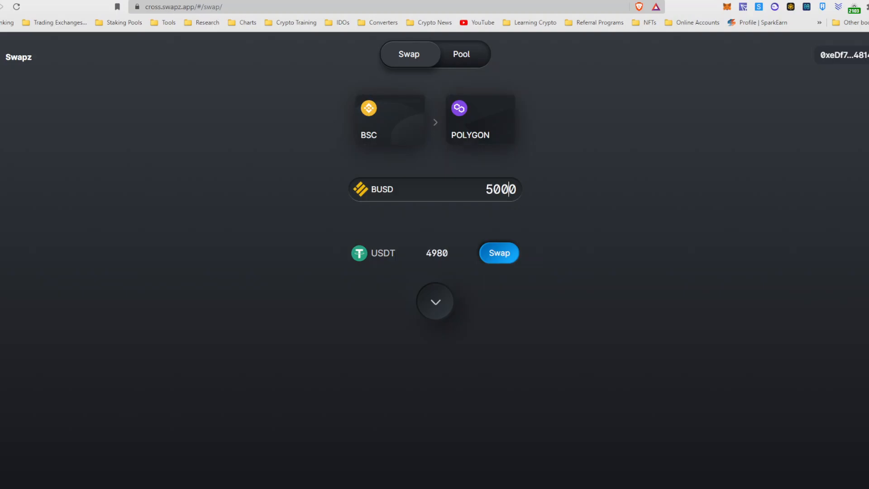
key("Backspace")
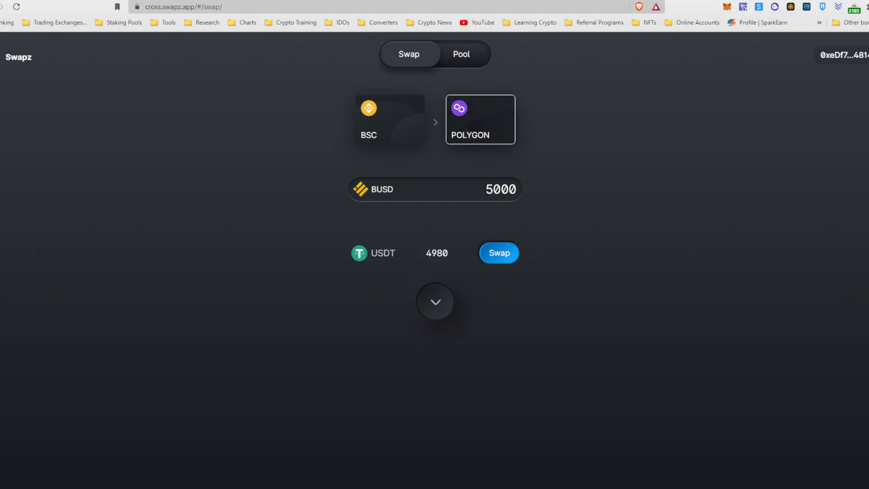
- Route the swap from Ethereum with 500 USDC (498 BUSD quoted), then go to KuCoin's Main Account
left_click(480, 118)
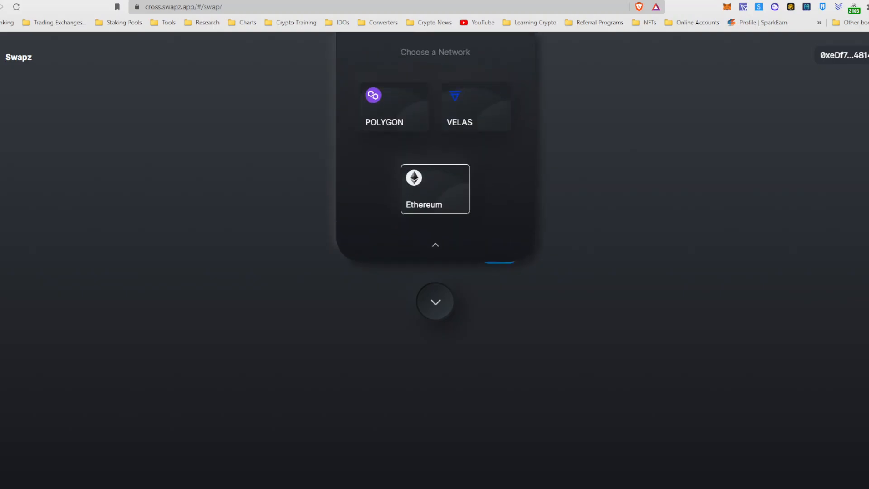
left_click(435, 188)
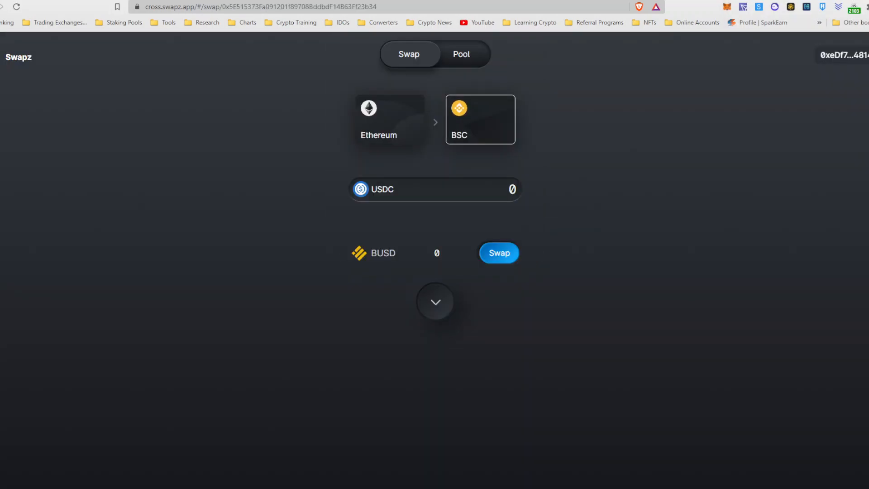
left_click(390, 118)
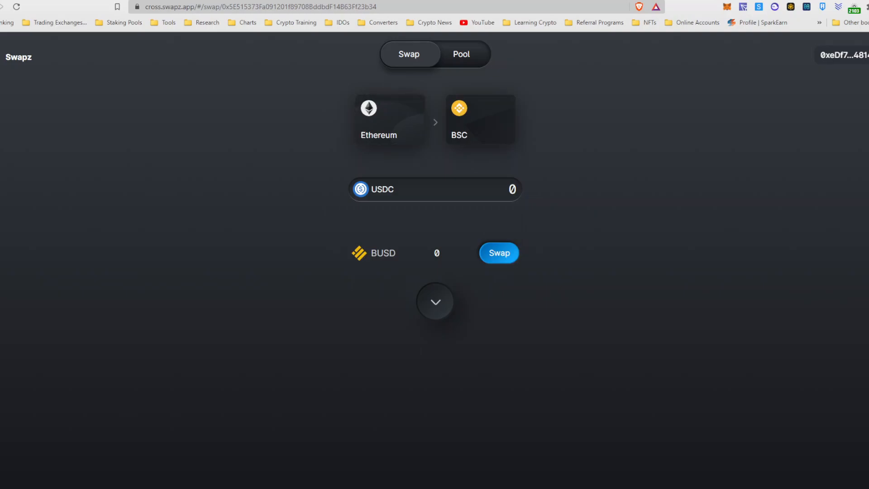
left_click(390, 118)
type("500")
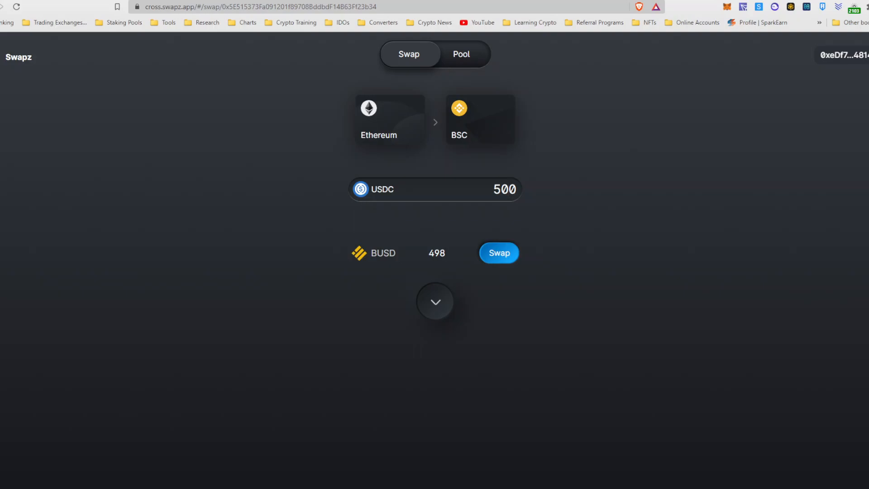
left_click(505, 189)
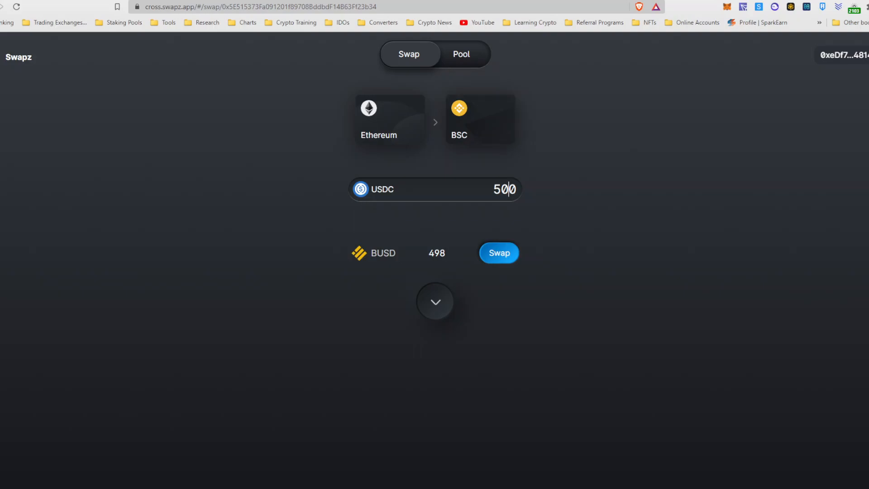
left_click(388, 119)
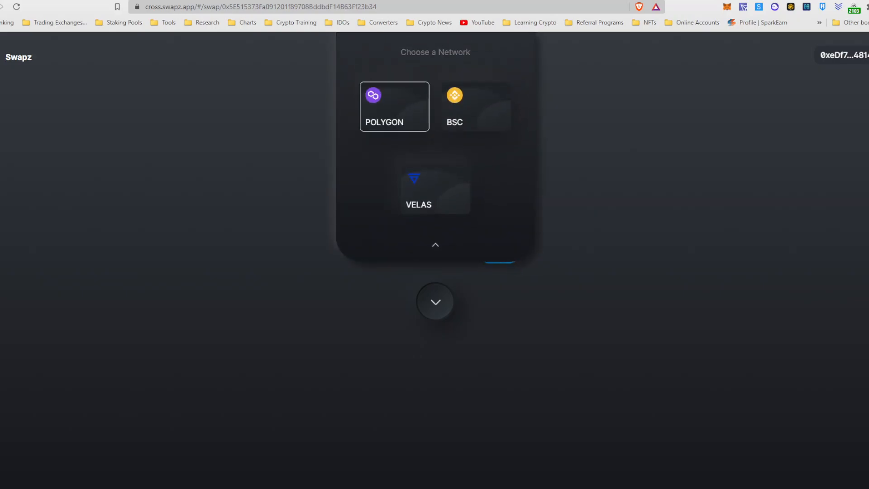
left_click(394, 106)
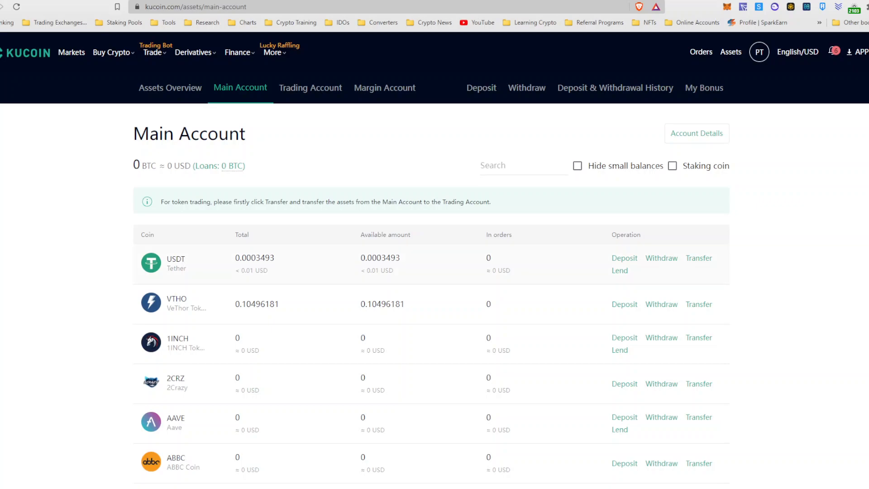
- View the USDT deposit page, then open USDT withdrawal and accept the cross-chain risk notice
double_click(179, 259)
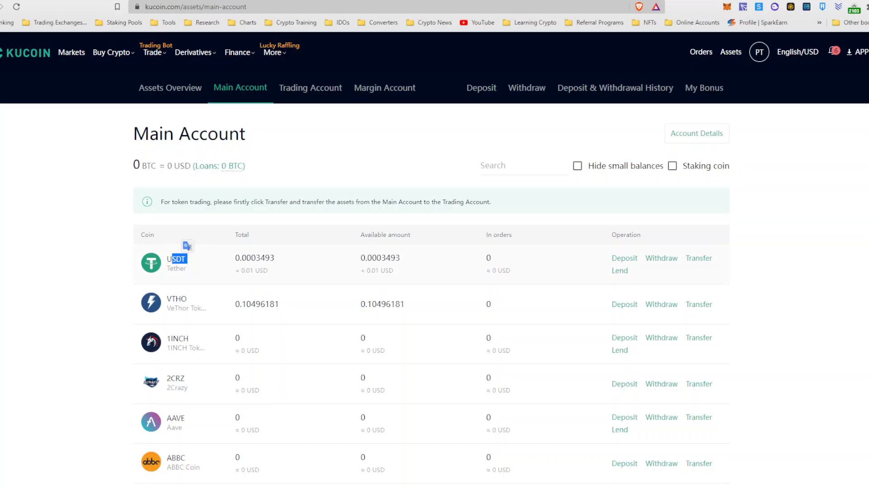
left_click(178, 259)
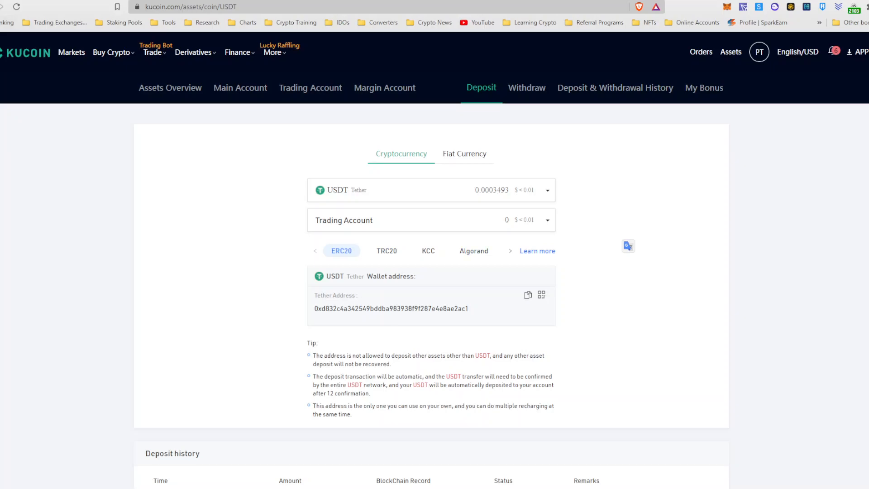
left_click(240, 88)
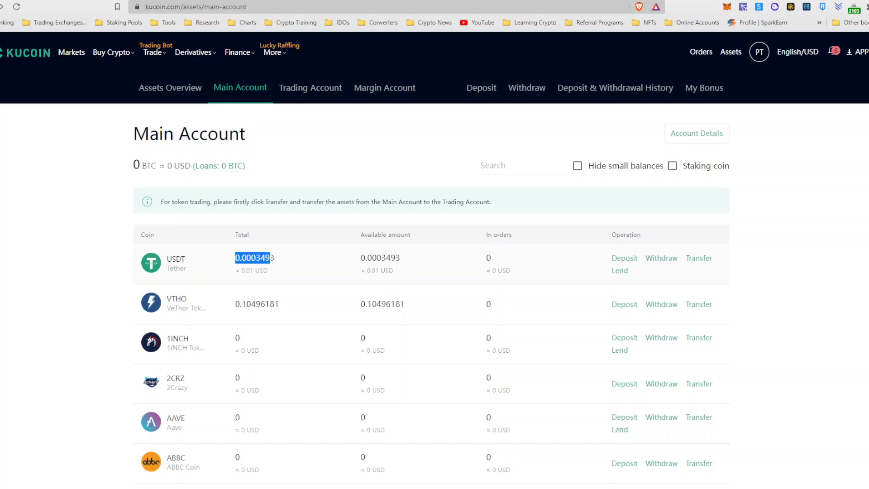
left_click(662, 258)
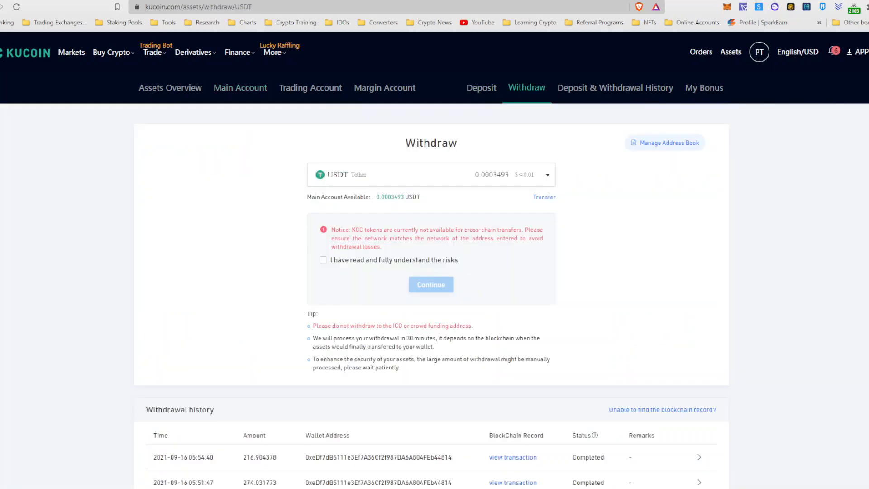
left_click(323, 259)
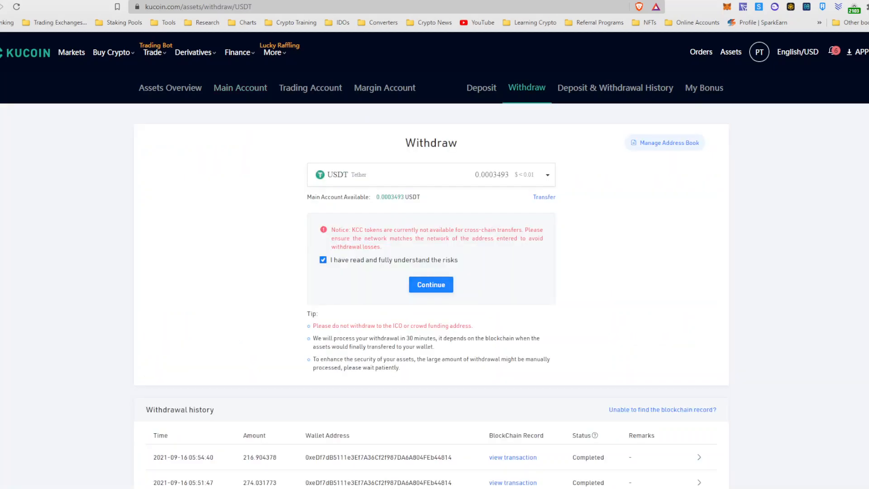
- Change the USDT withdrawal network from KCC to TRC20 (1 USDT fee), then open KCCPad staking
left_click(431, 285)
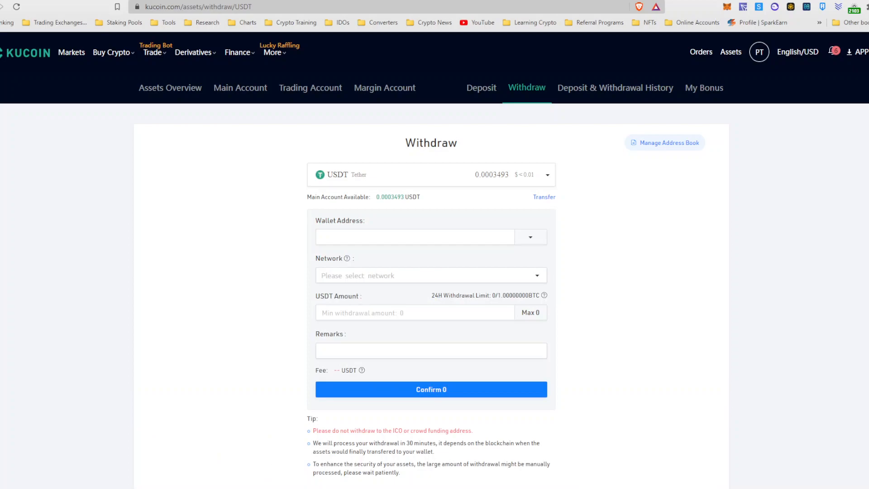
left_click(430, 275)
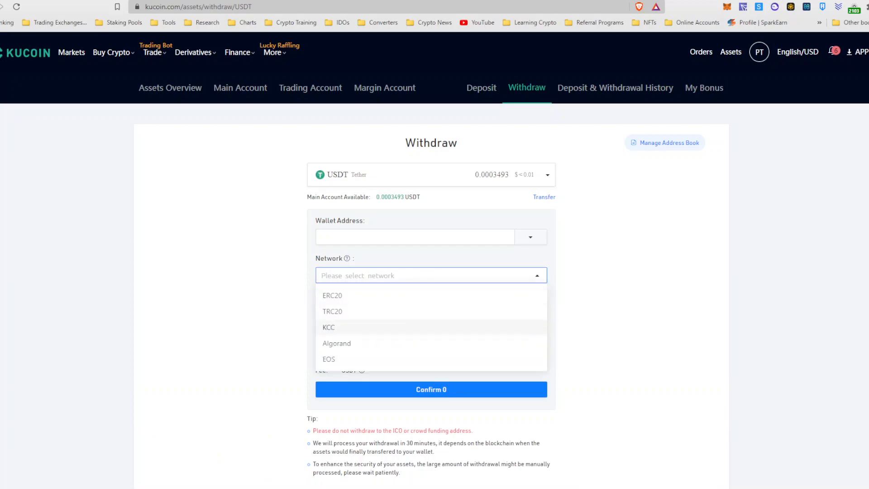
left_click(328, 327)
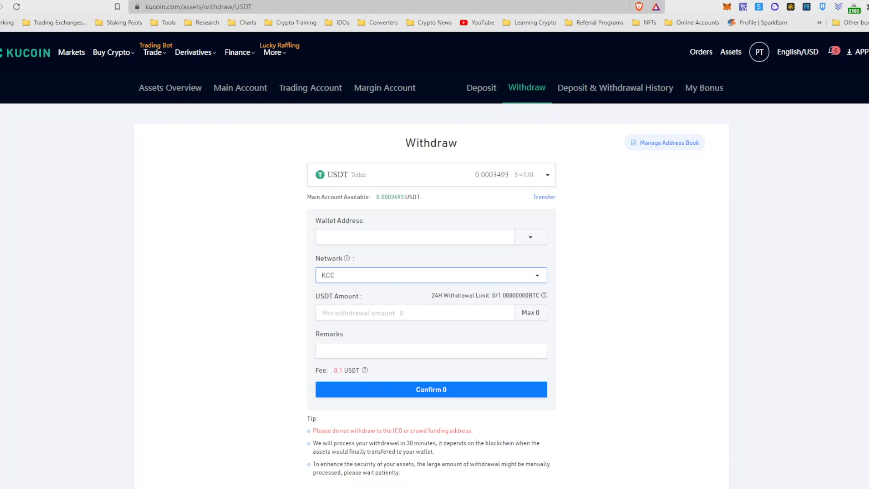
double_click(337, 370)
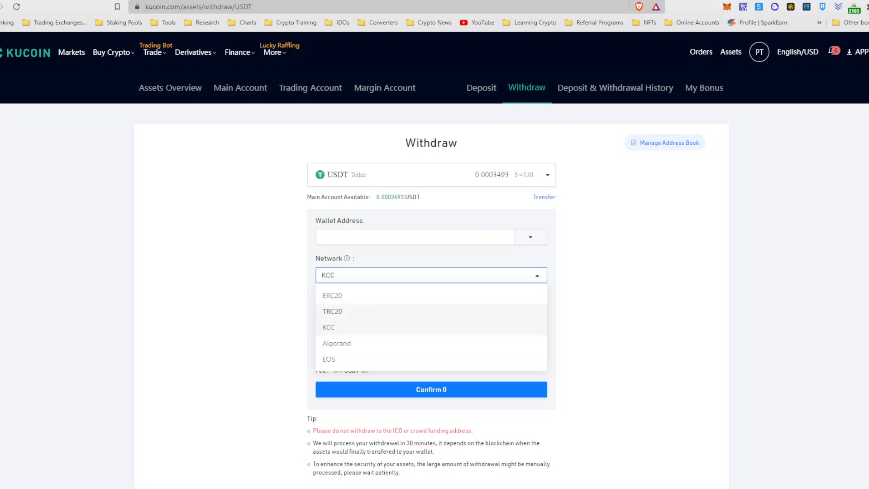
left_click(333, 311)
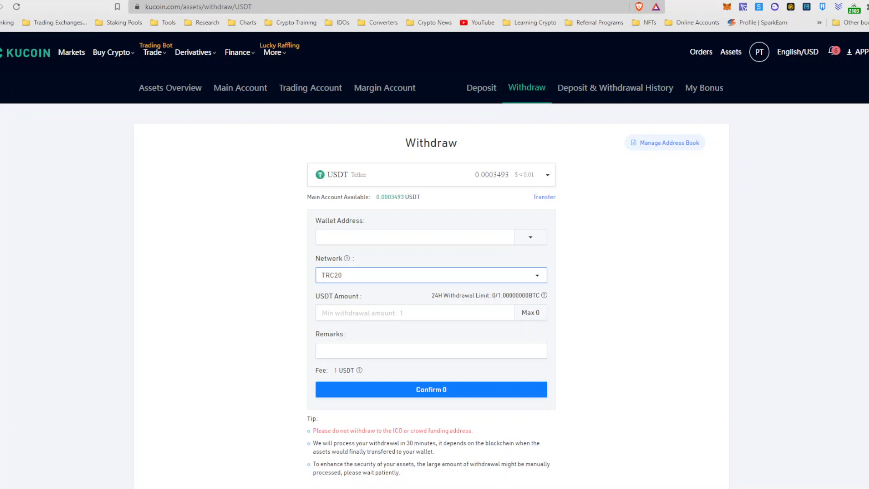
left_click(430, 275)
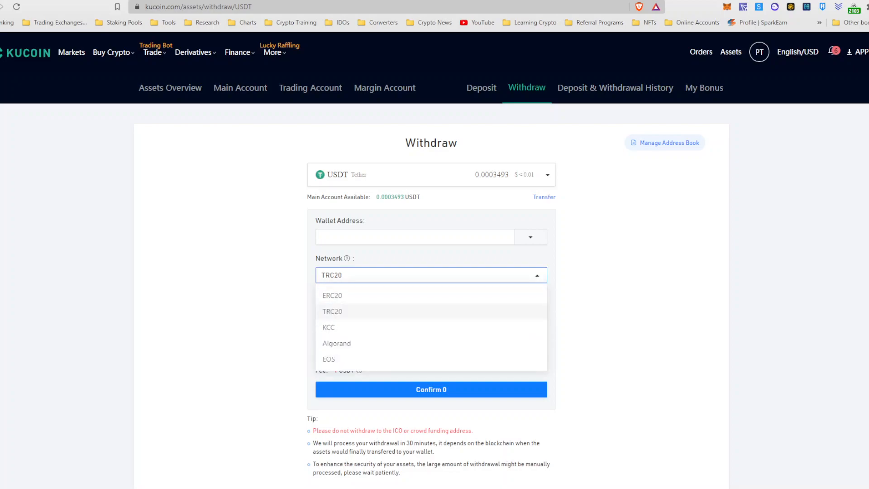
left_click(332, 311)
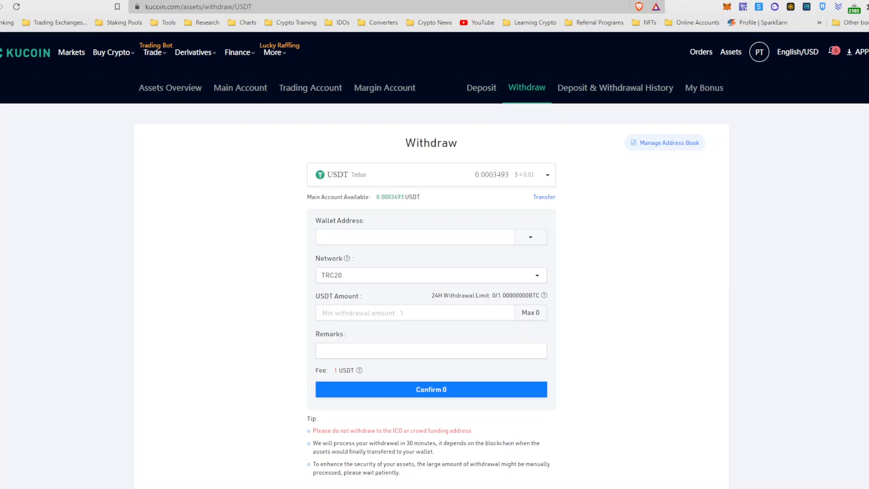
left_click(193, 53)
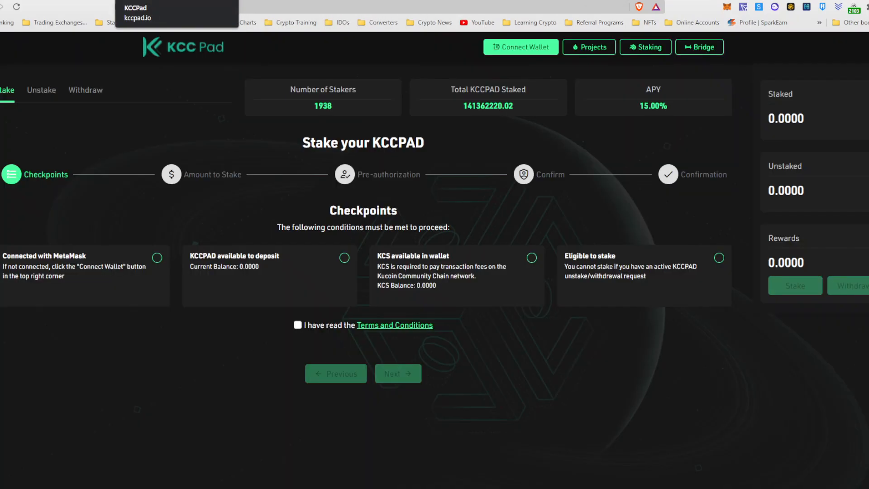
- Return to the cross.swapz.app Swap tab showing 500 USDC from Ethereum to BSC
left_click(698, 47)
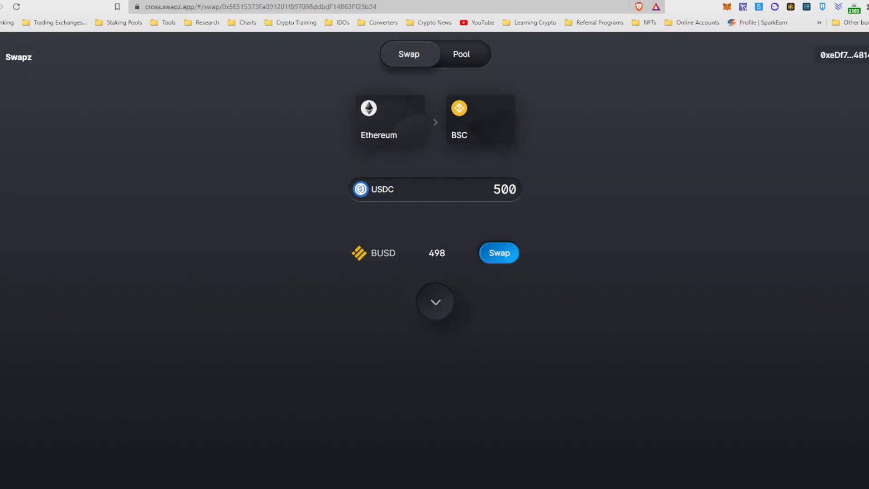
- Set the source network to BSC and approve MetaMask's switch to Binance Smartchain
left_click(388, 118)
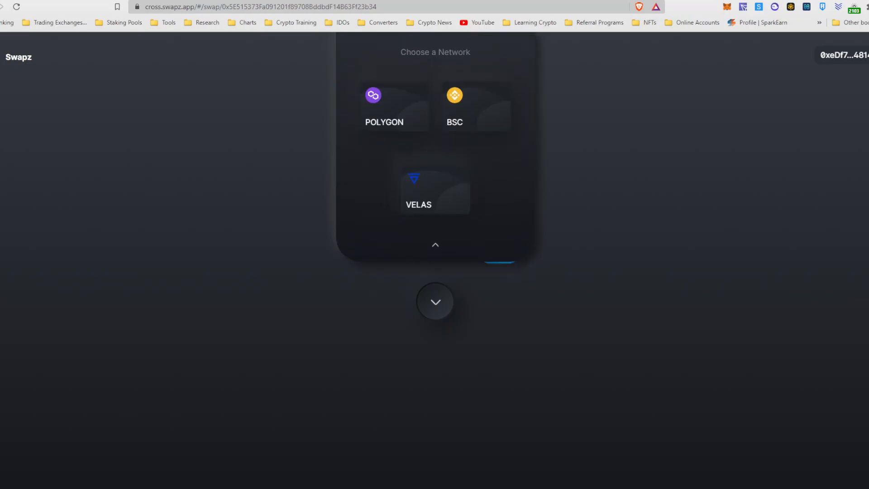
left_click(476, 106)
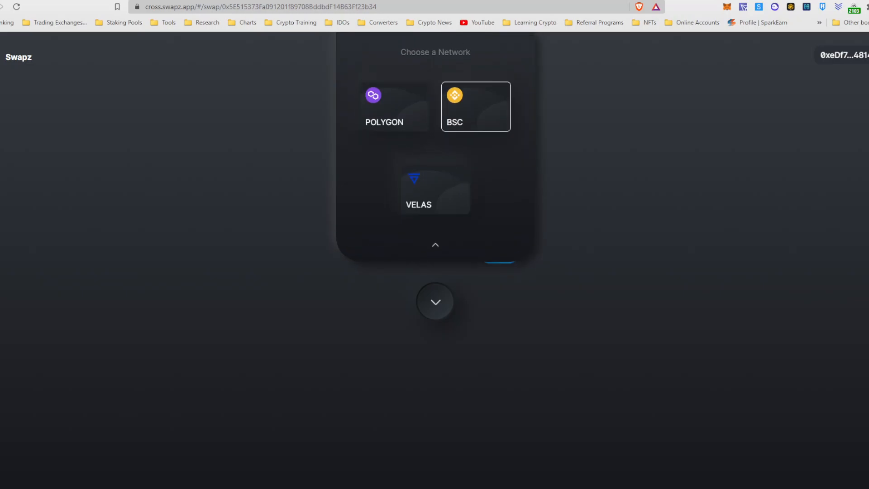
left_click(475, 106)
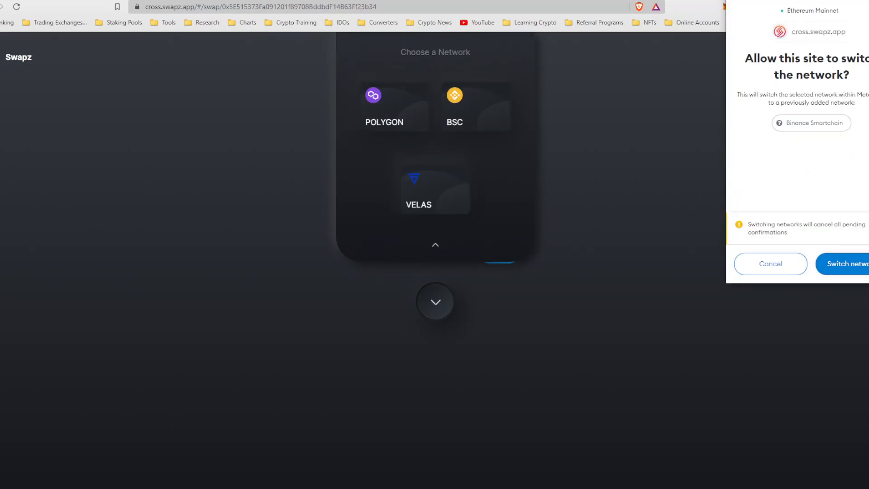
left_click(843, 264)
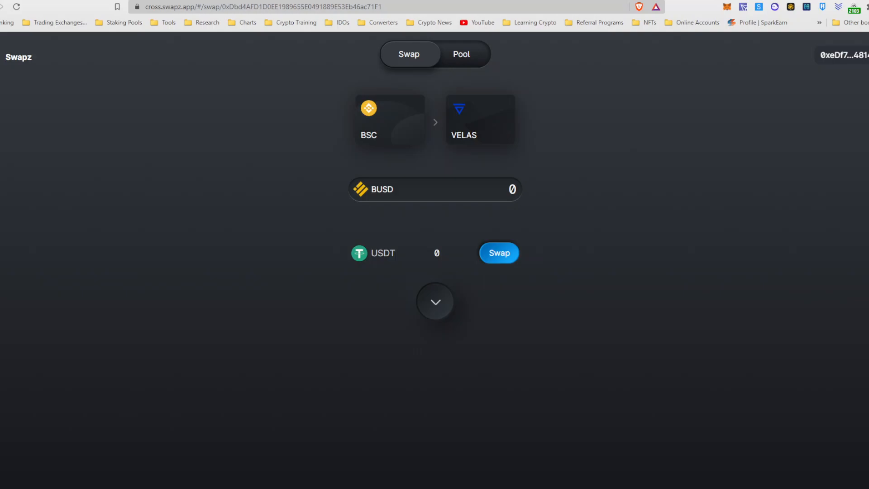
- Replace the BUSD amount with 100, quoting 99.6 USDT on Velas
double_click(18, 57)
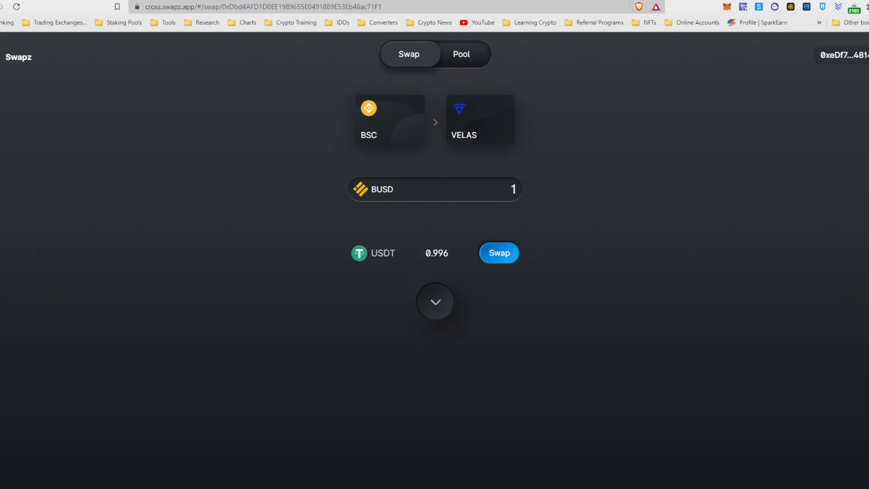
type("100")
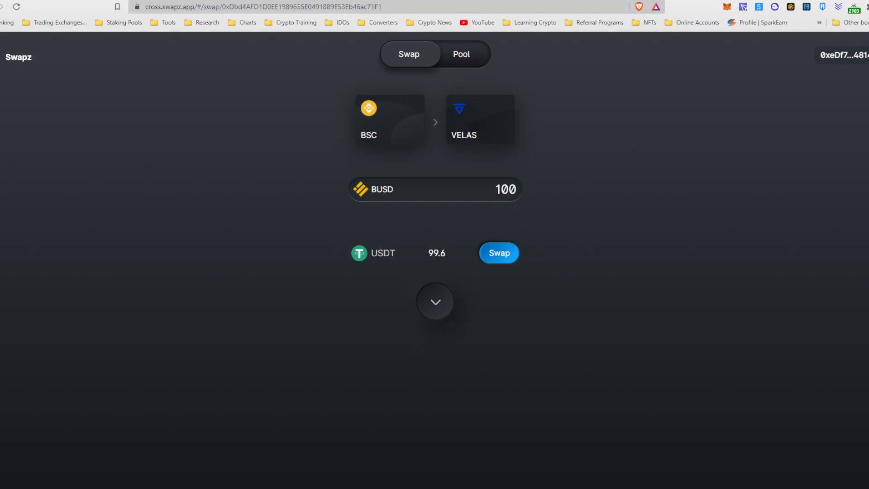
left_click(488, 190)
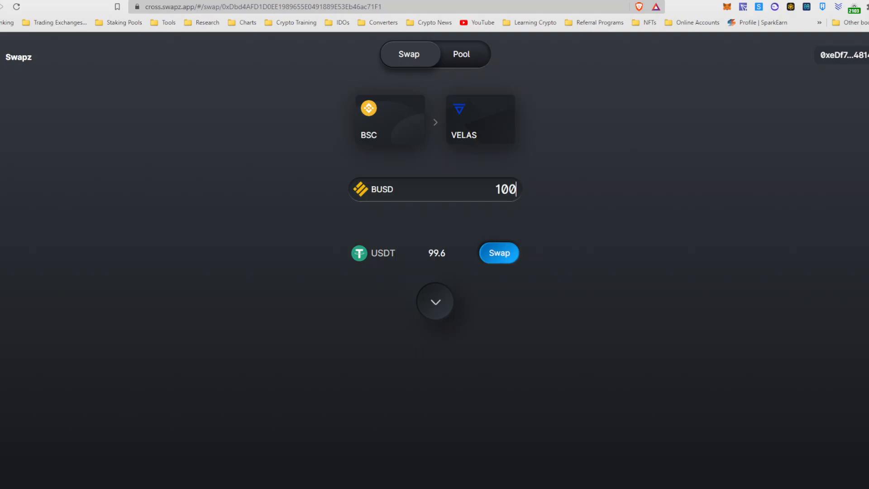